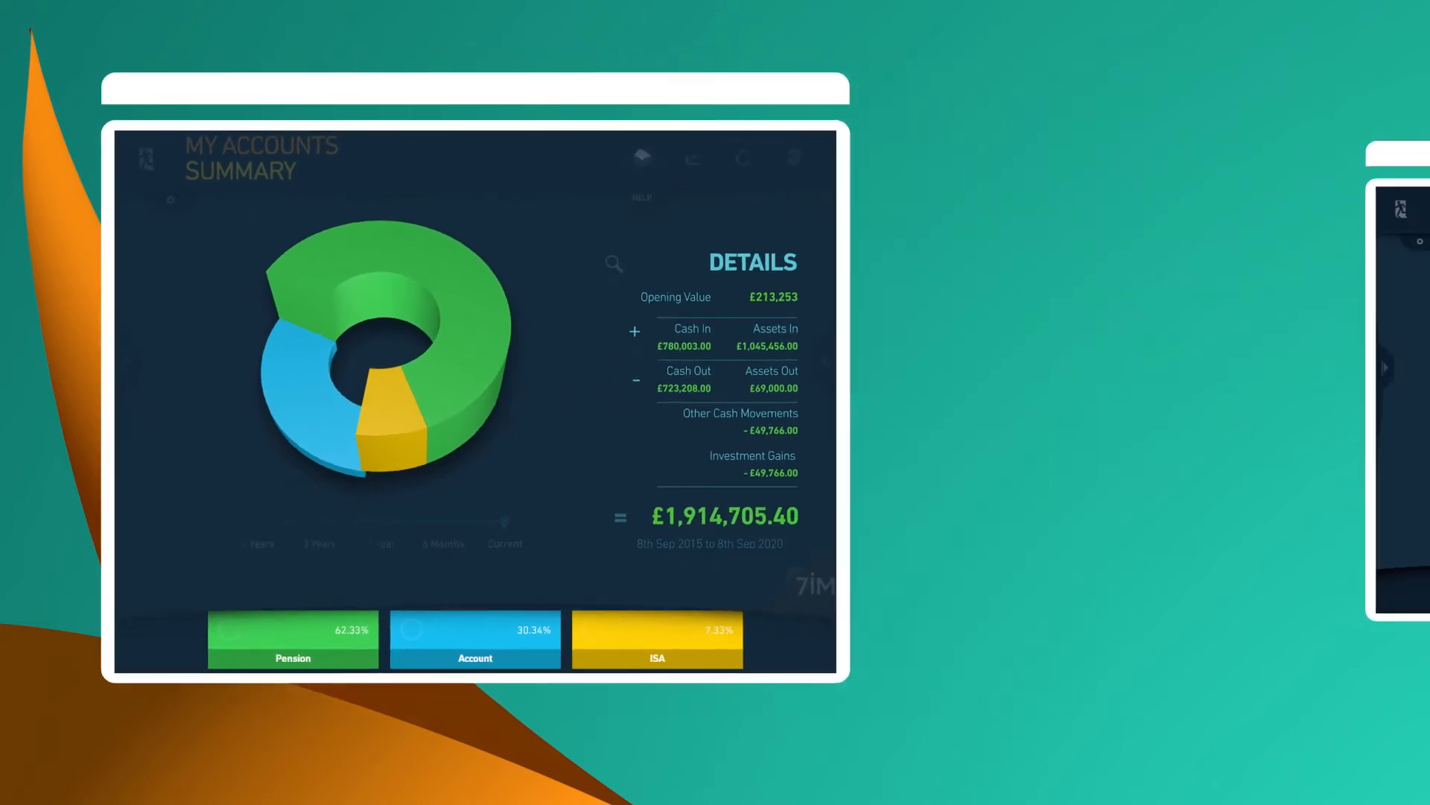
Step: Switch to the five-year performance chart of the £1,914,705.40 portfolio
left_click(947, 140)
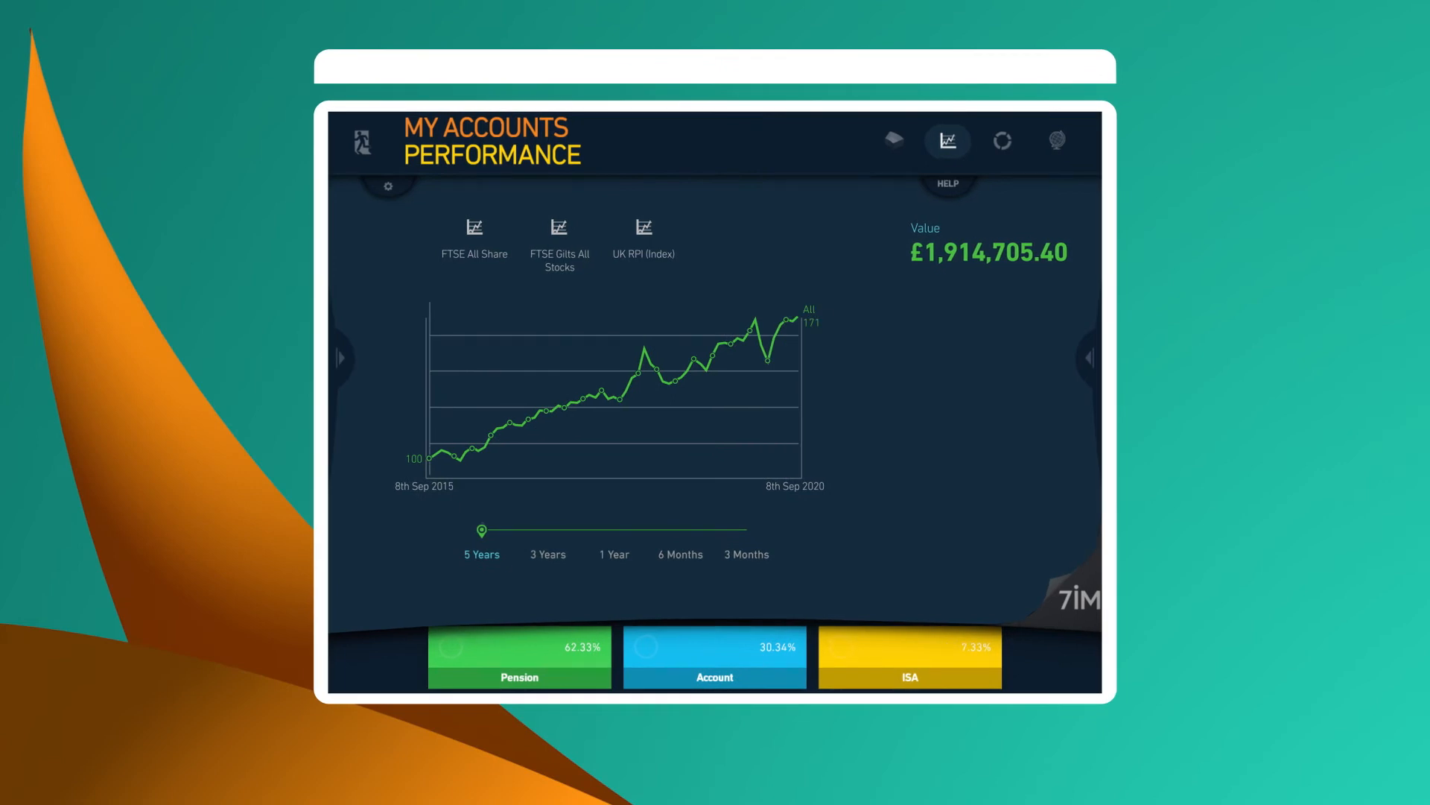
Step: Show the asset allocation ring: Equities 70.56%, Fixed Interest 20.49%, Cash 5.87%, Other 3.08%
left_click(558, 227)
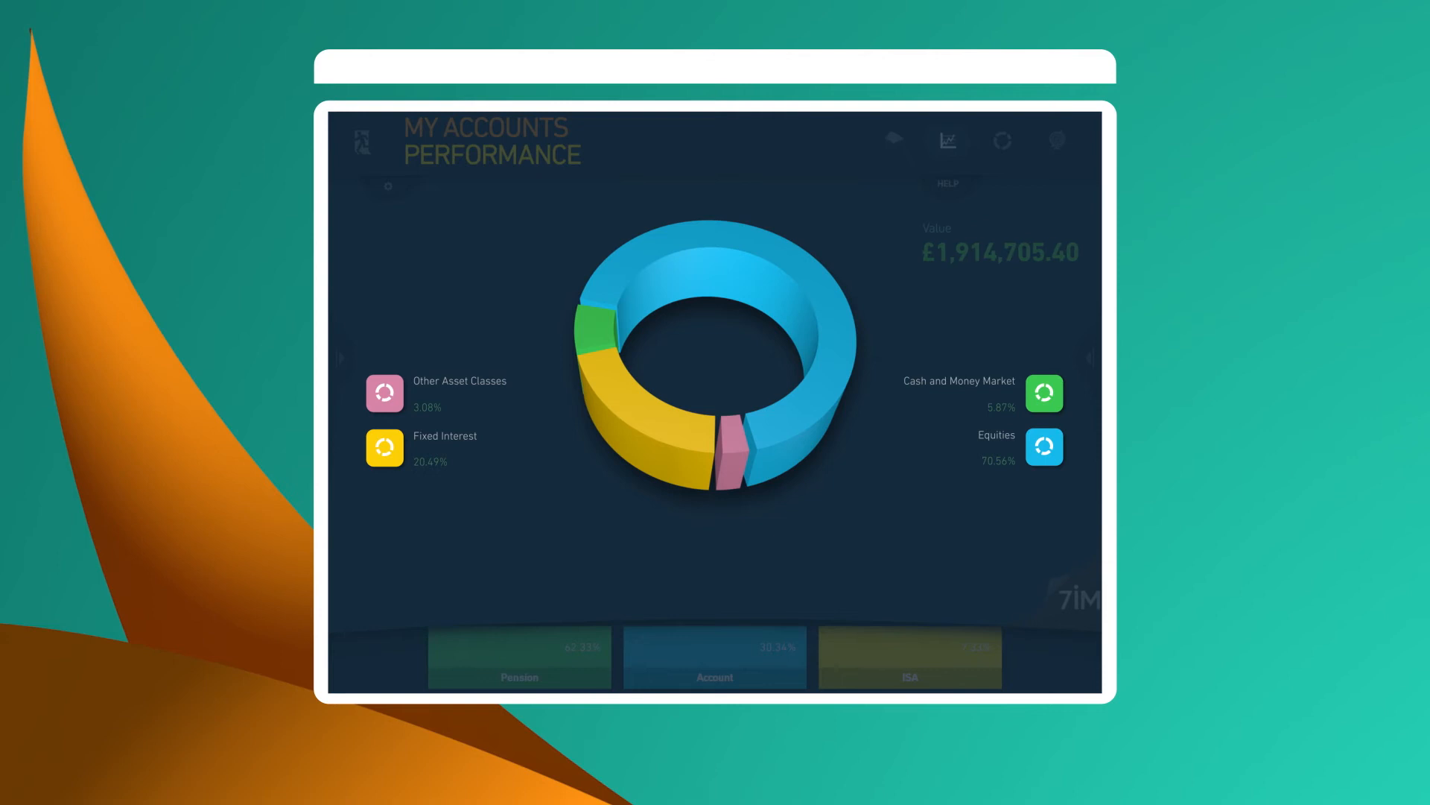
Step: View Advised SIPP's geography breakdown, then its £1,193,350.14 summary with £180,980 opening value
left_click(518, 655)
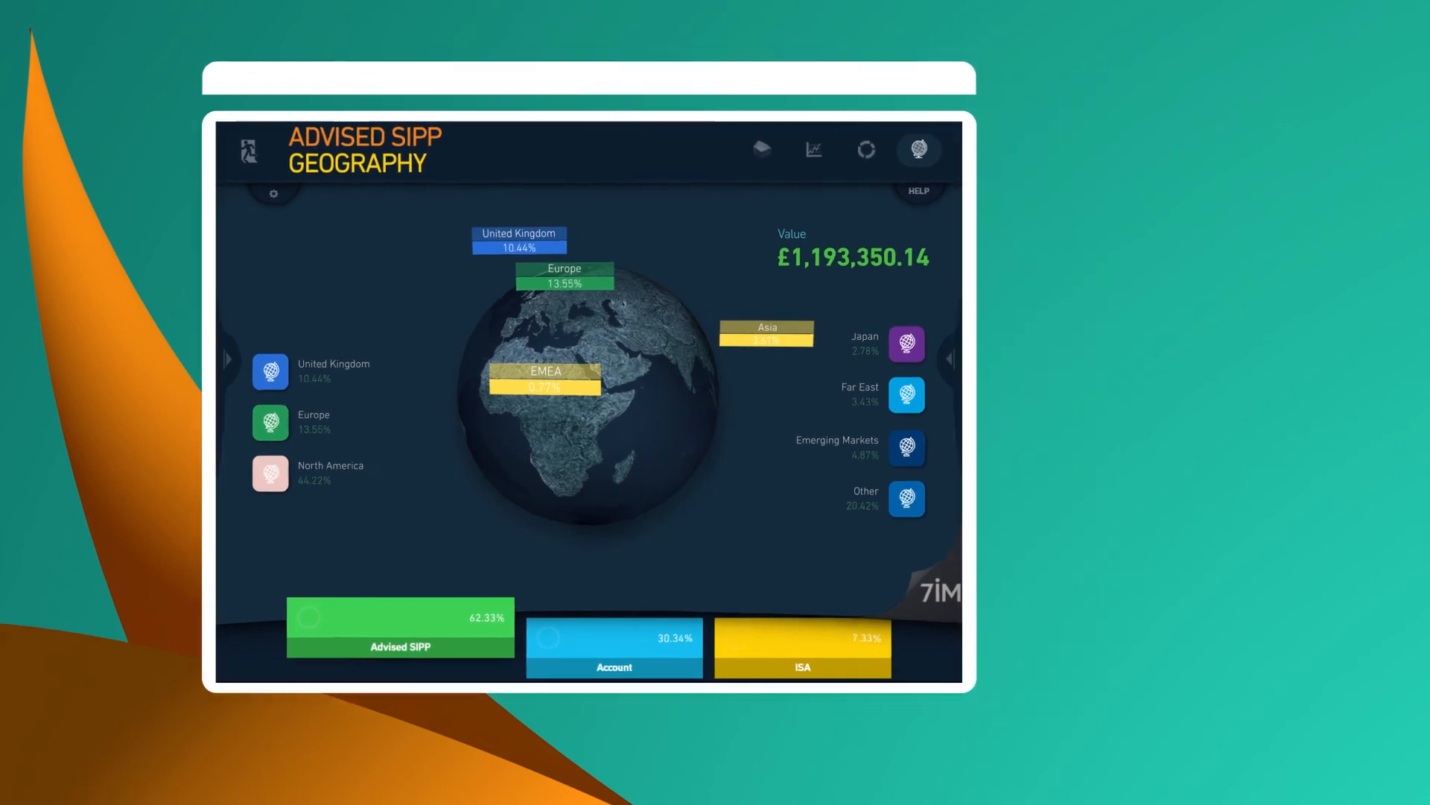
left_click(761, 149)
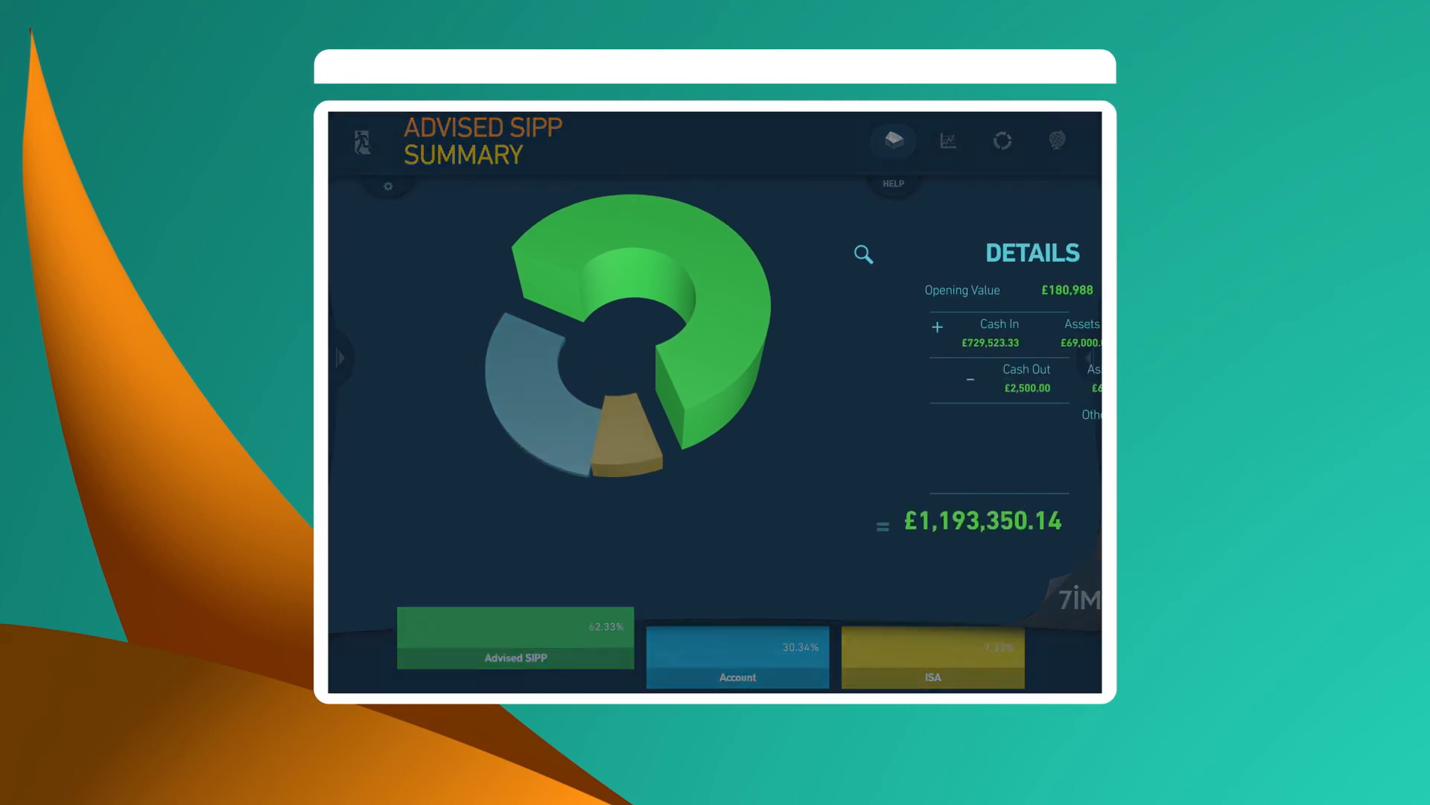